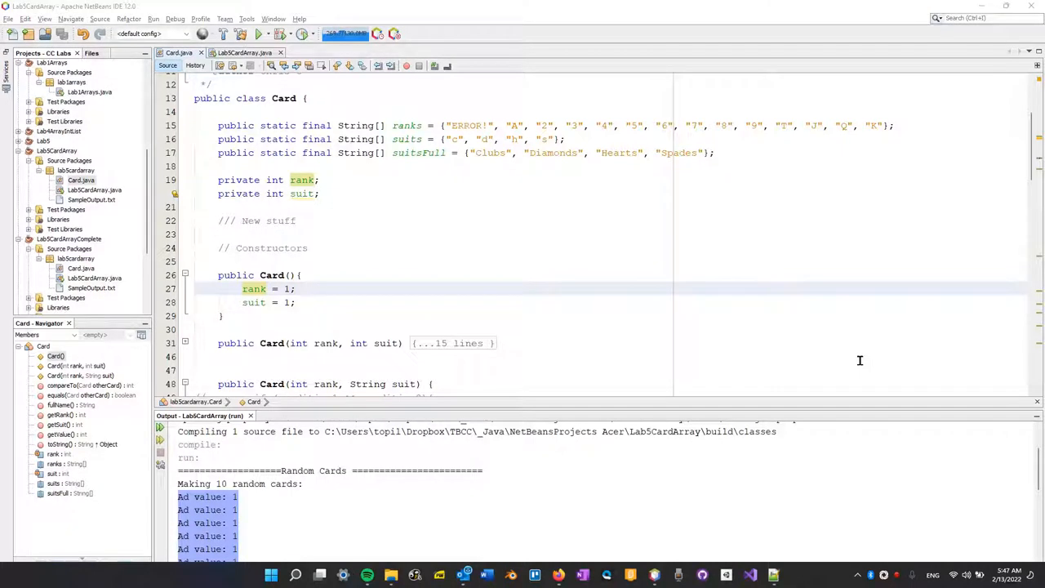
pyautogui.moveTo(632, 346)
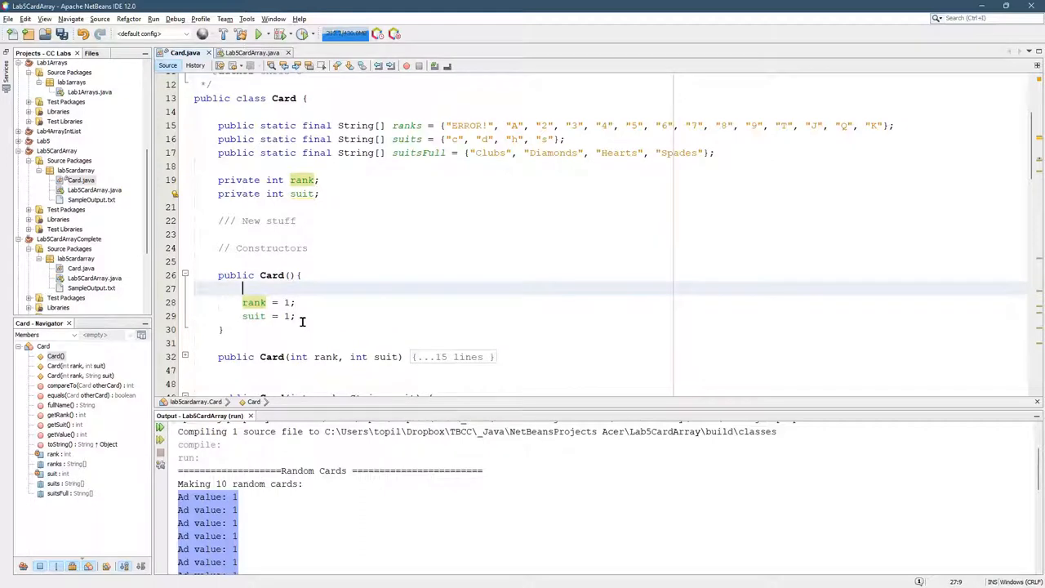
# Declare Random rand = new Random() in Card() and add the java.util.Random import.
pyautogui.write('Random ra')
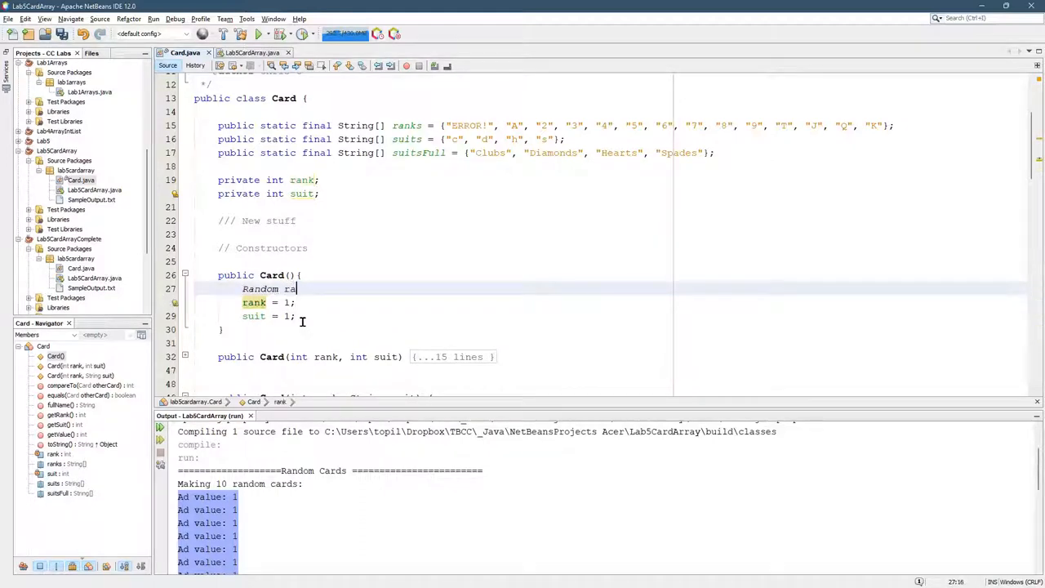
pyautogui.write('nd')
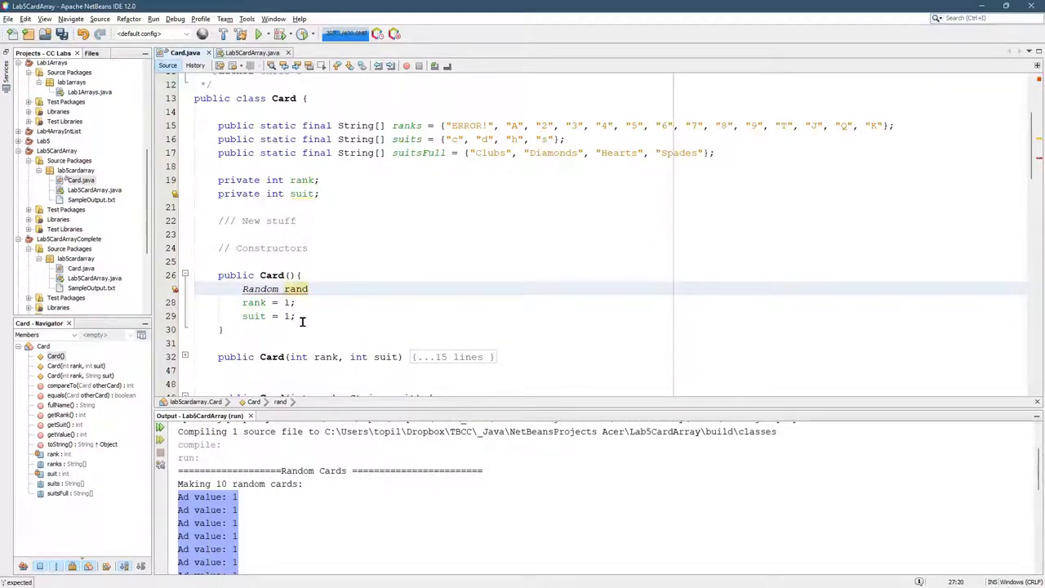
pyautogui.write('= new Random();')
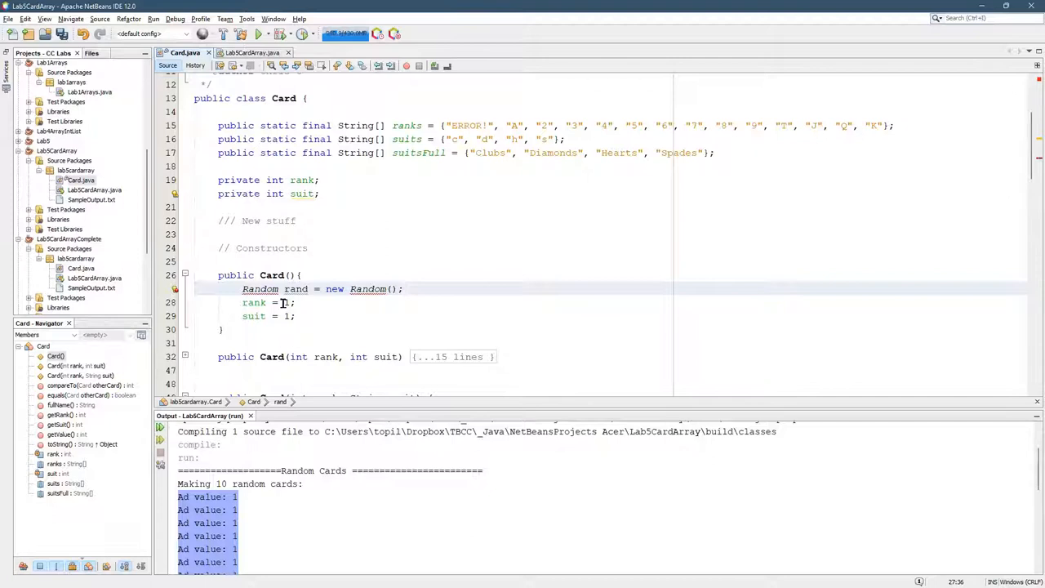
pyautogui.doubleClick(260, 288)
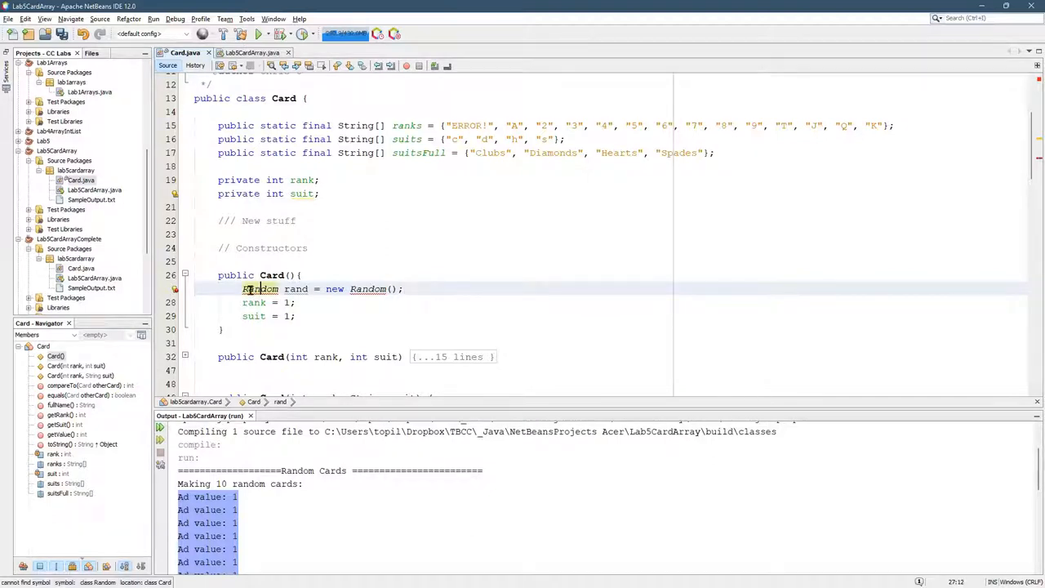
pyautogui.click(260, 289)
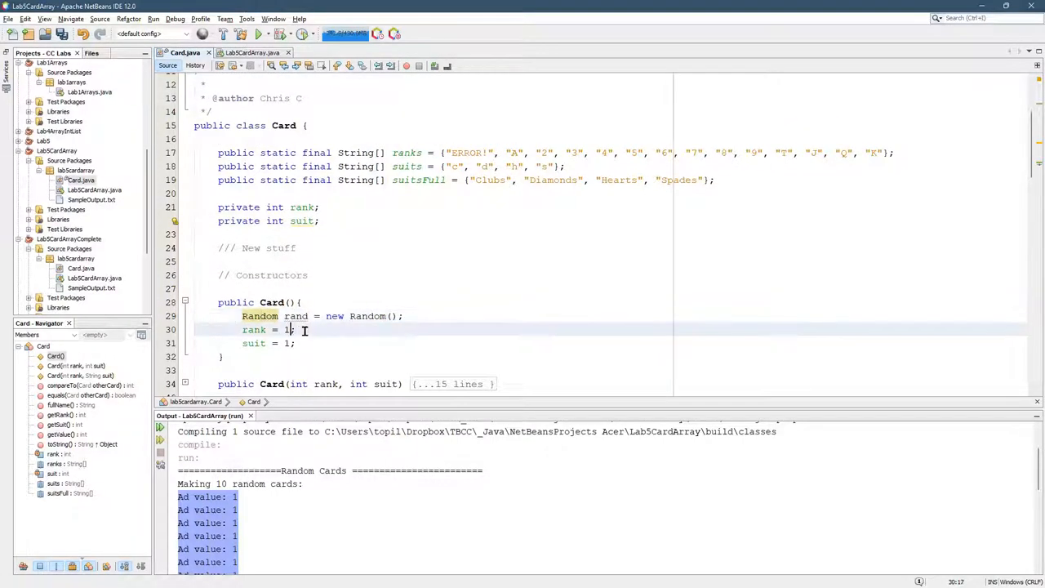
# Assign rank from rand.nextInt(14) instead of 1.
pyautogui.write('ran')
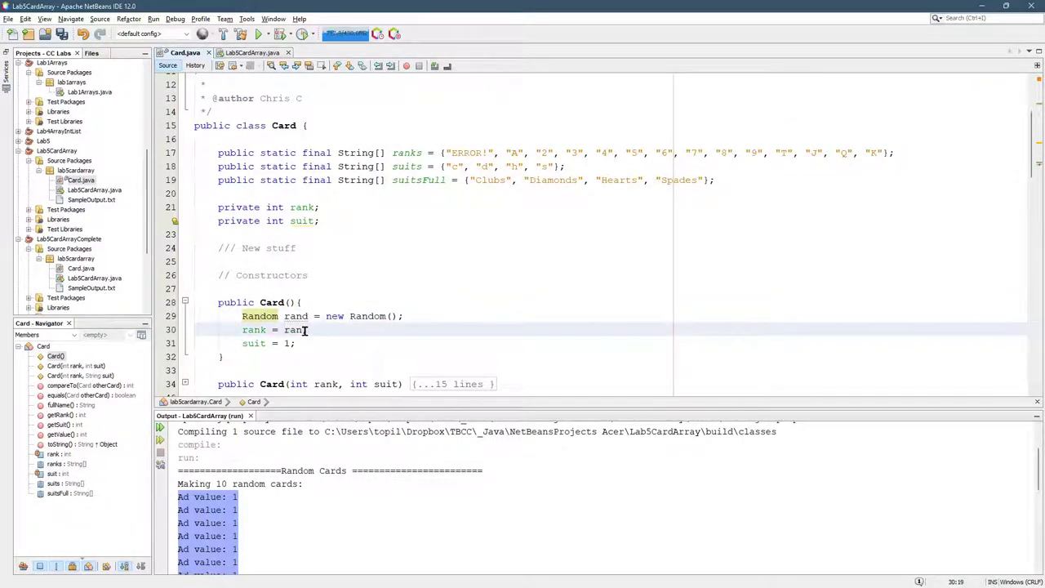
pyautogui.write('.')
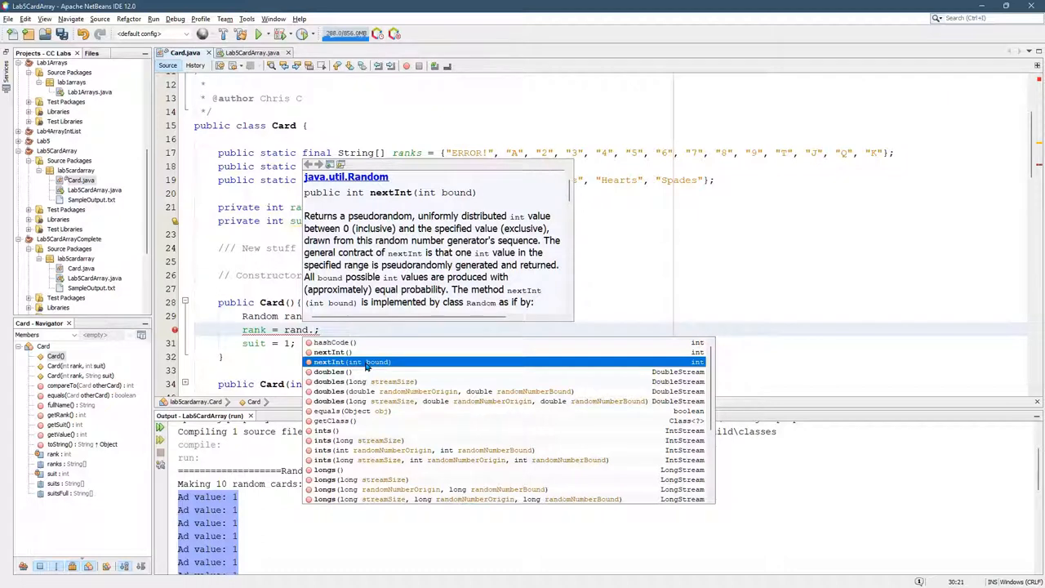
pyautogui.click(329, 362)
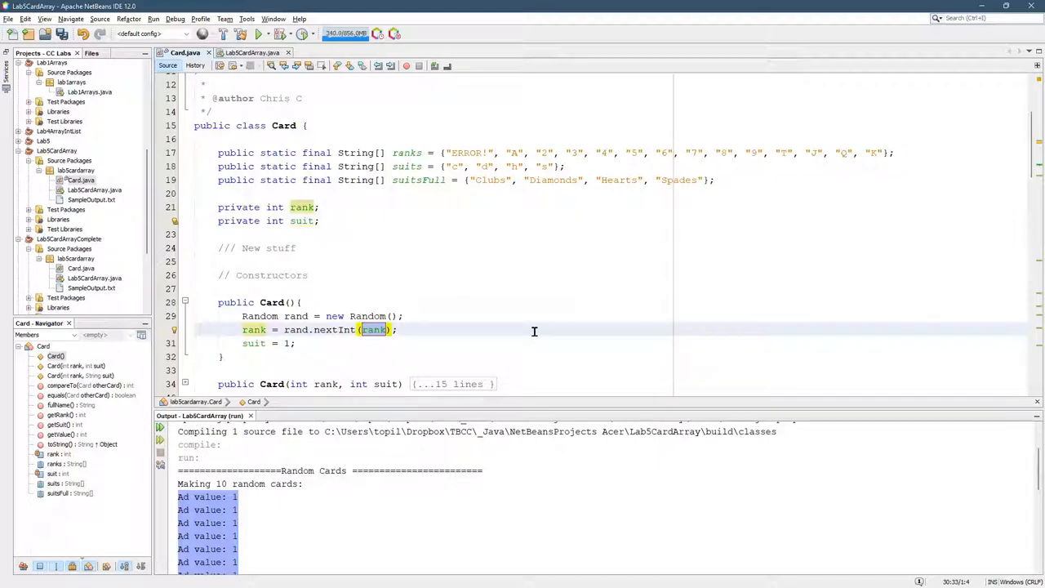
pyautogui.press('Delete')
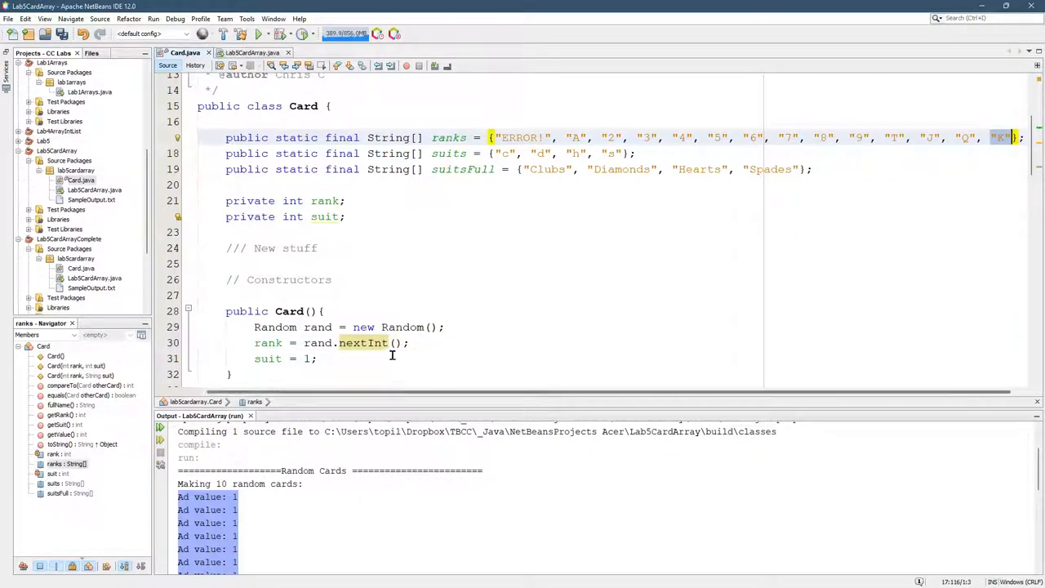
pyautogui.write('14')
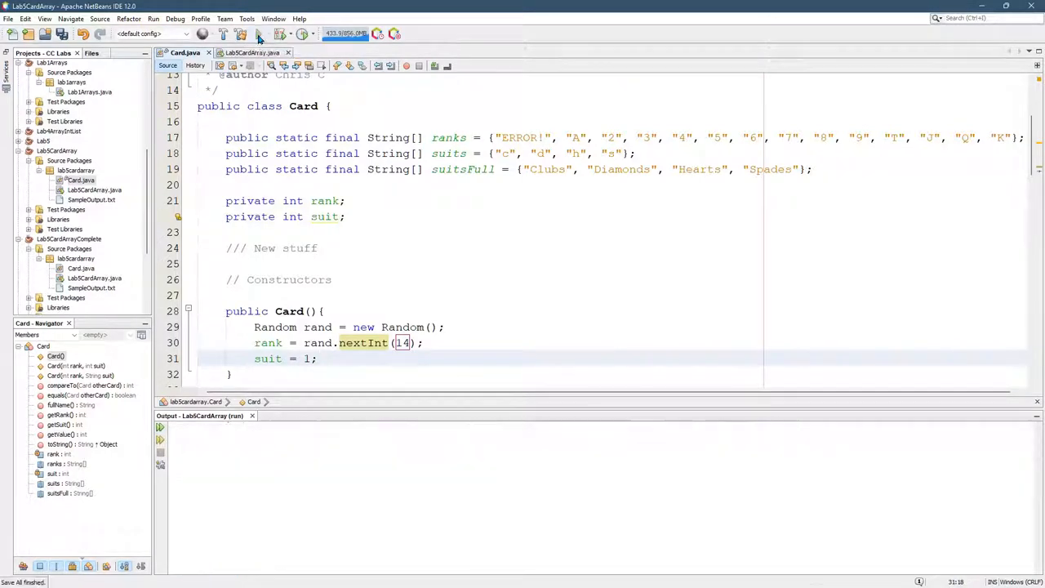
# Run the project repeatedly, reviewing random card output with occasional ERROR! ranks.
pyautogui.click(256, 33)
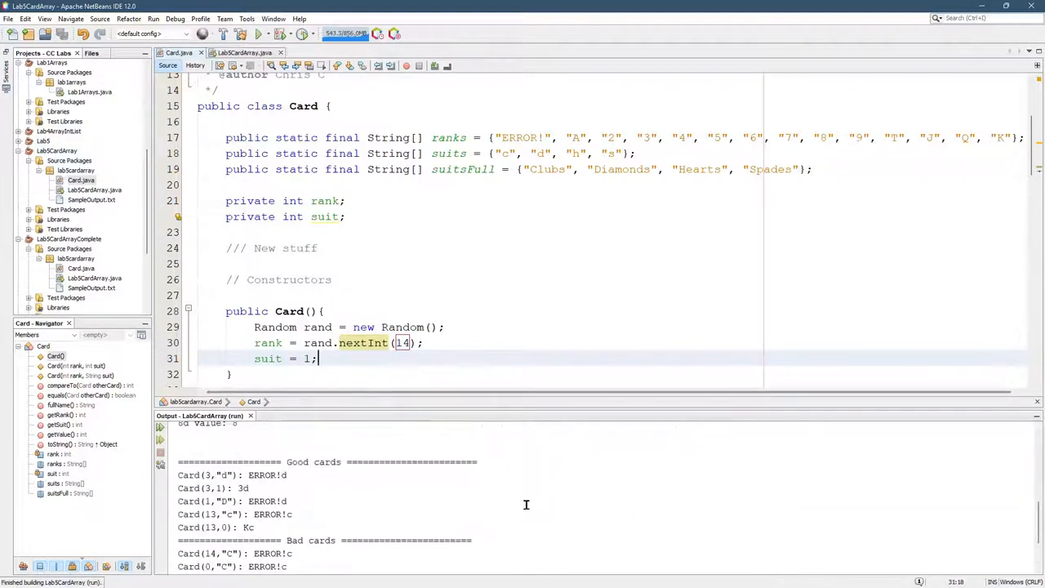
pyautogui.click(257, 34)
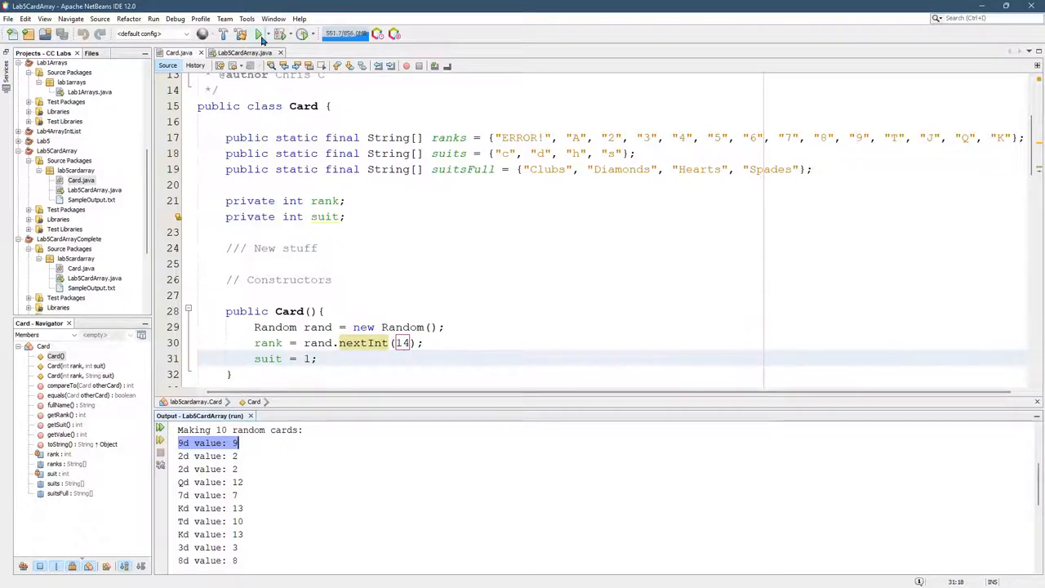
pyautogui.moveTo(261, 34)
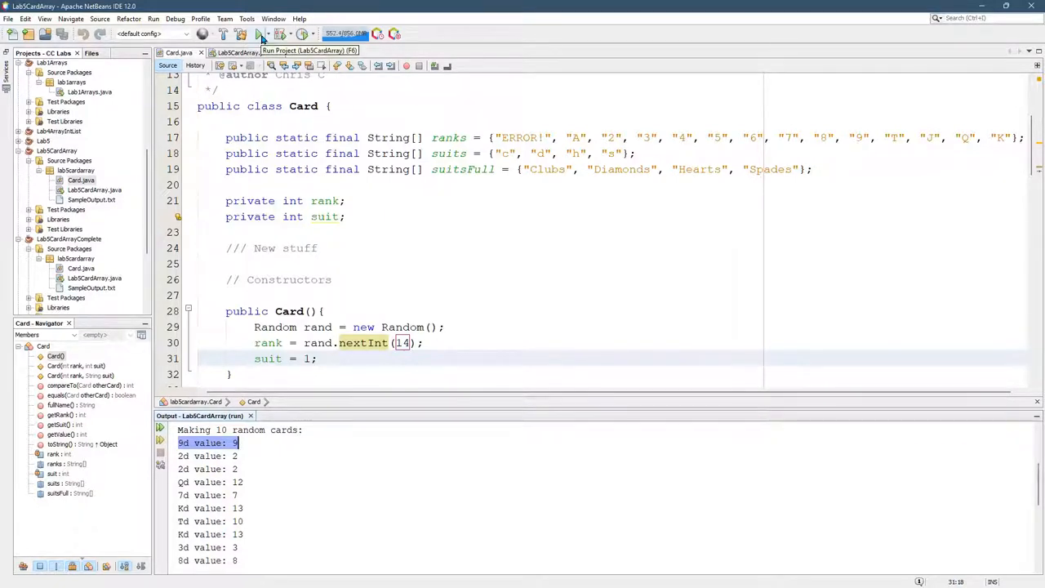
pyautogui.click(260, 33)
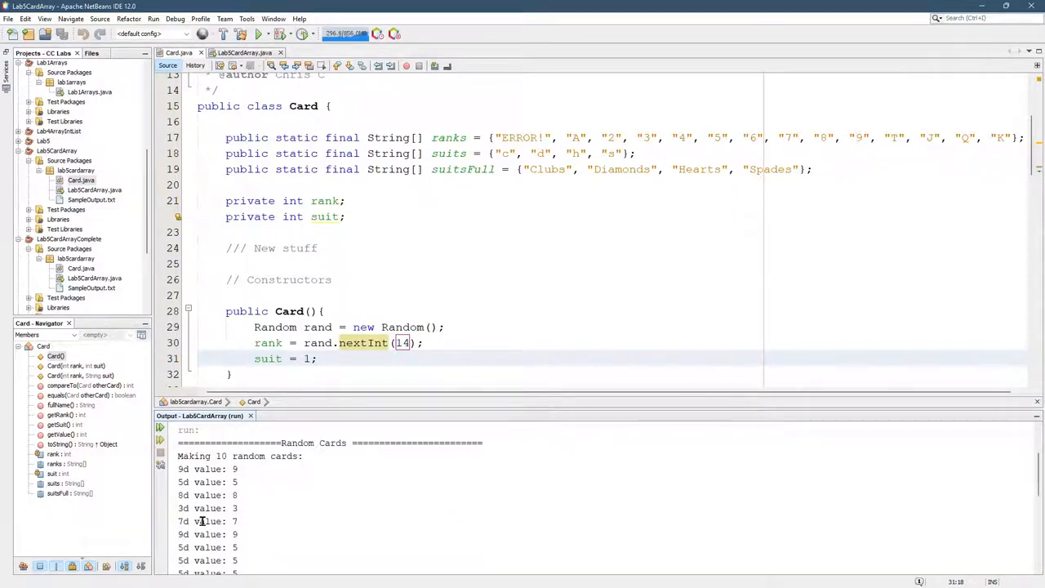
pyautogui.scroll(-3)
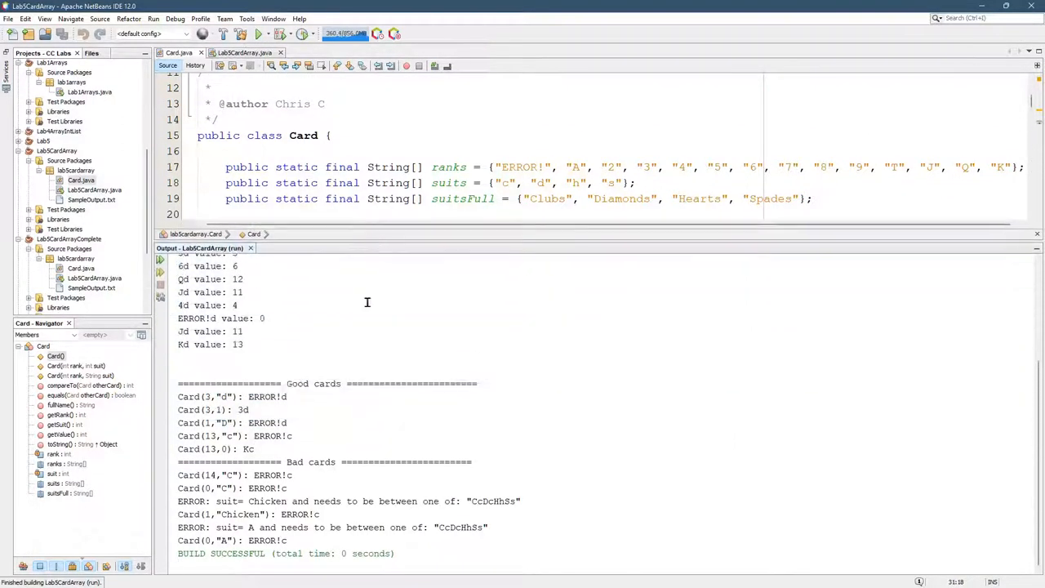
pyautogui.click(258, 34)
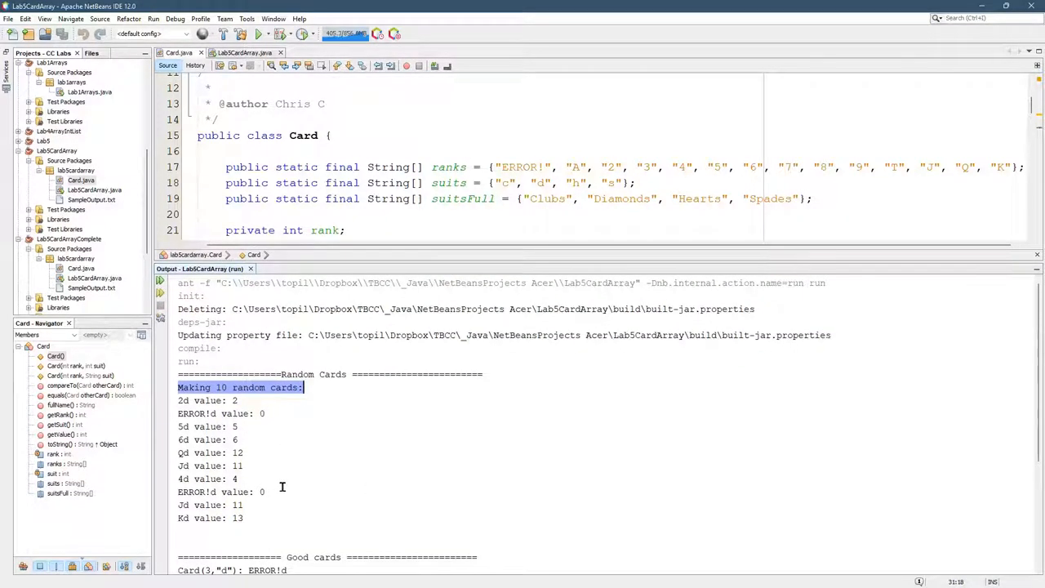
pyautogui.moveTo(260, 504)
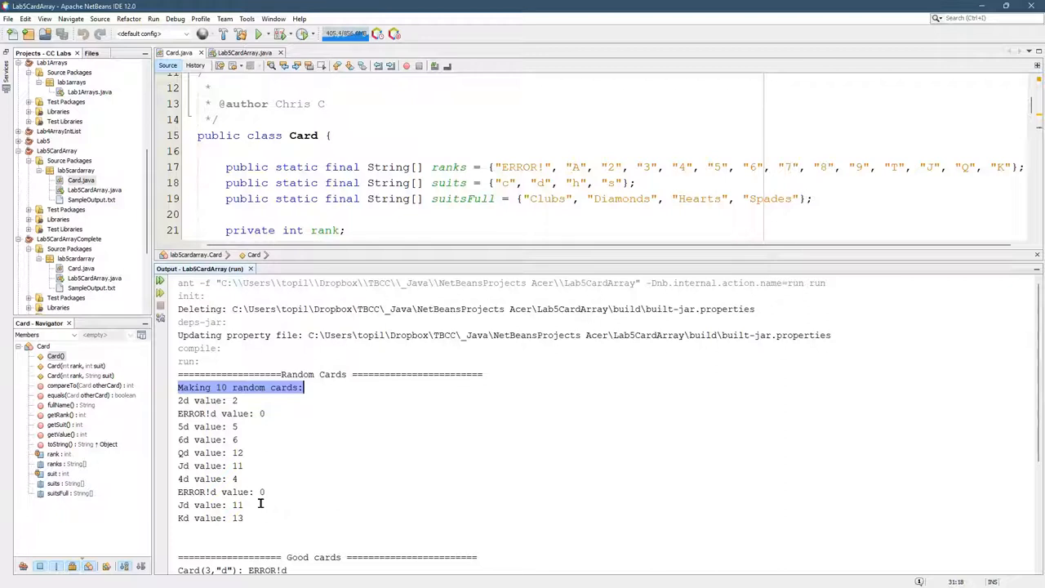
pyautogui.moveTo(180, 419)
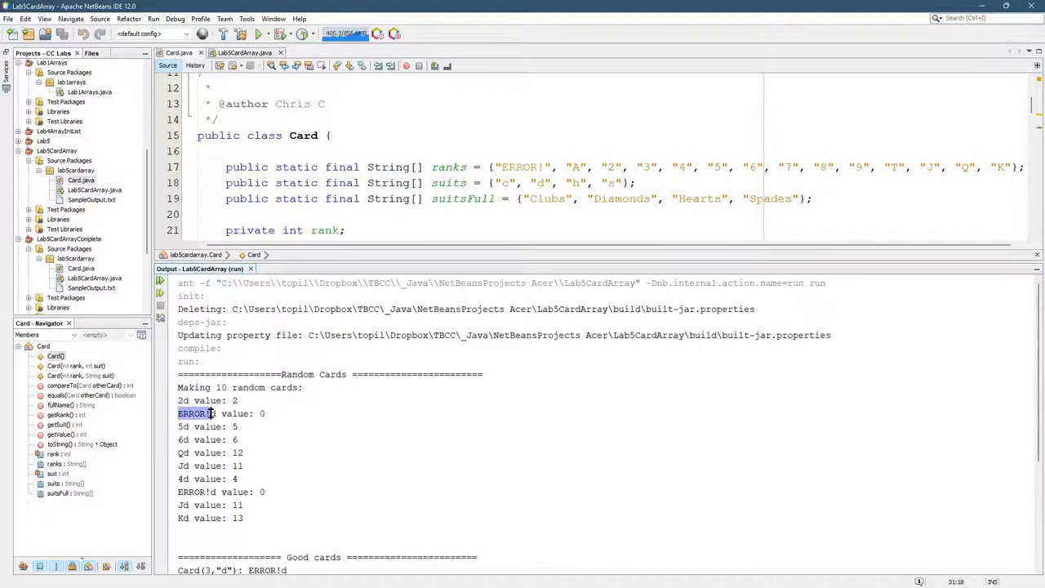
pyautogui.moveTo(449, 255)
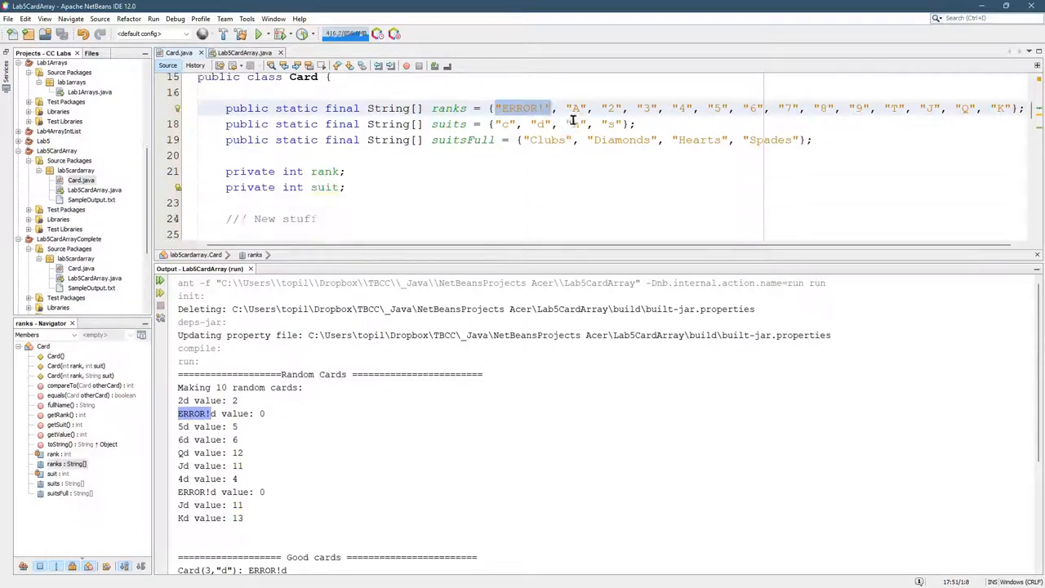
# Set rank to 1 + rand.nextInt(14) and rerun the program for random cards.
pyautogui.scroll(-3)
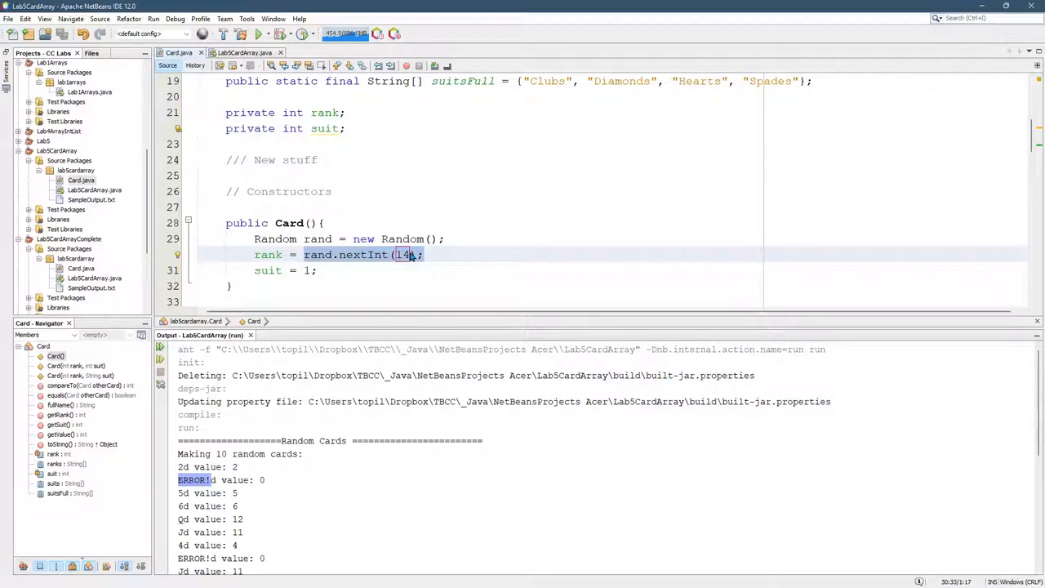
pyautogui.moveTo(557, 262)
pyautogui.write(' 1 +')
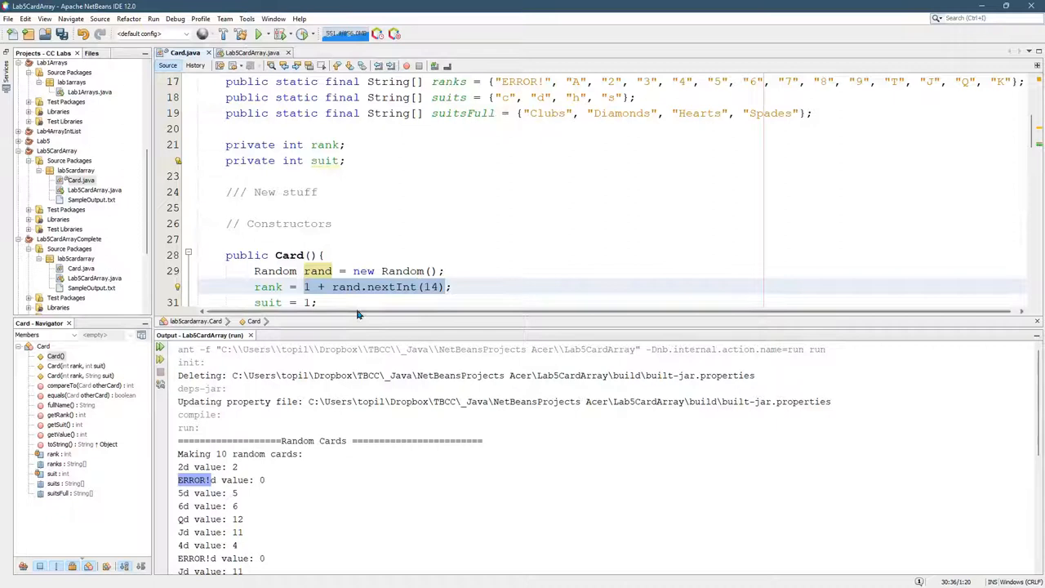
pyautogui.click(258, 34)
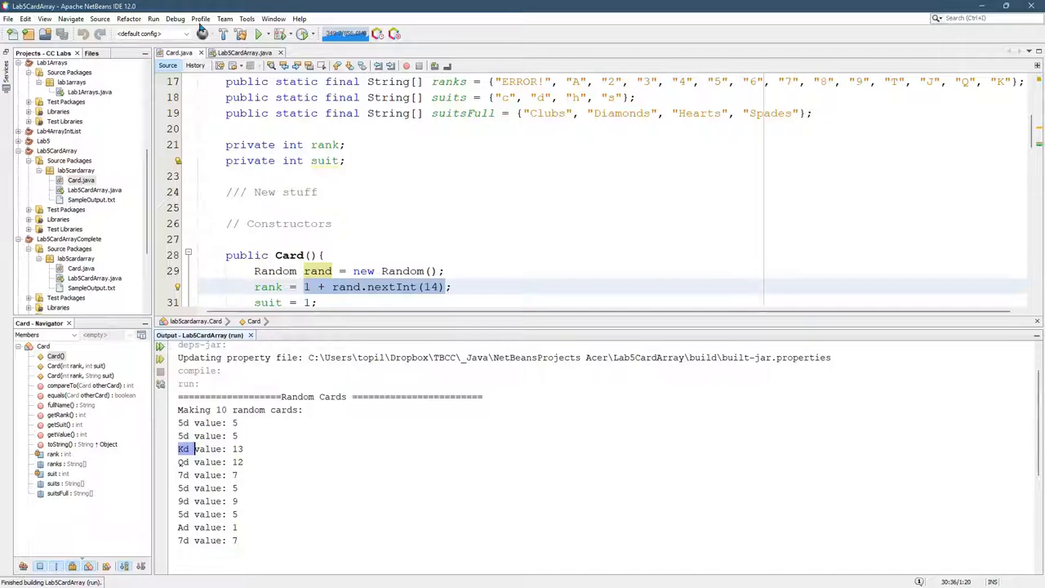
# Rerun until it crashes, then highlight the 'Index 14 out of bounds for length 14' exception.
pyautogui.click(258, 34)
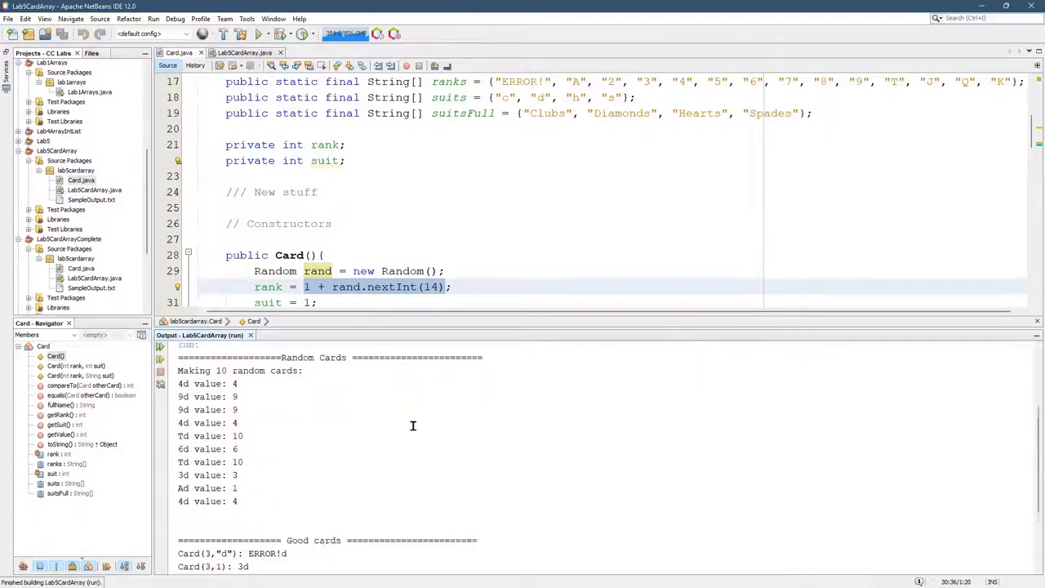
pyautogui.click(258, 33)
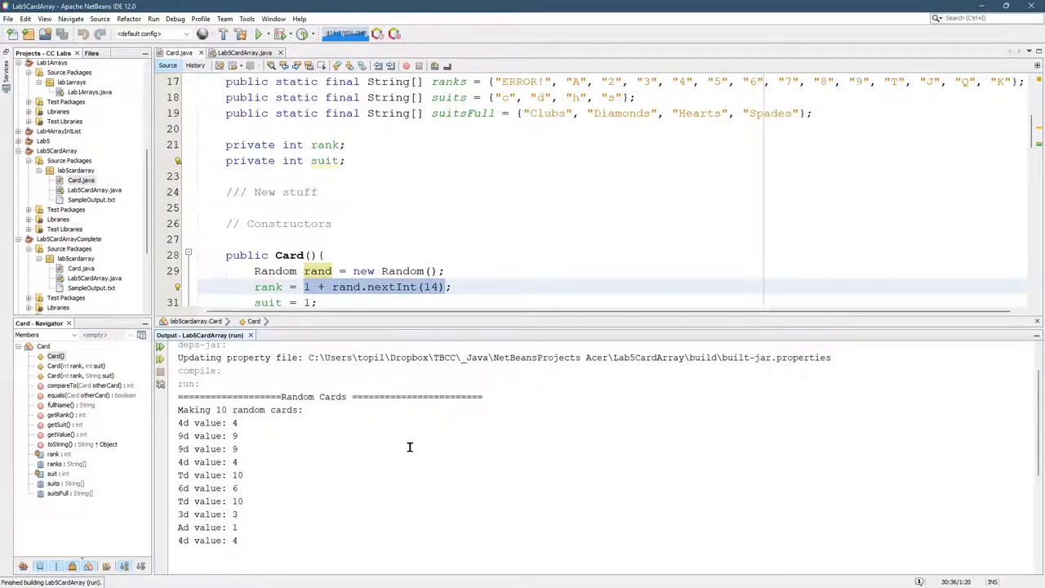
pyautogui.moveTo(391, 448)
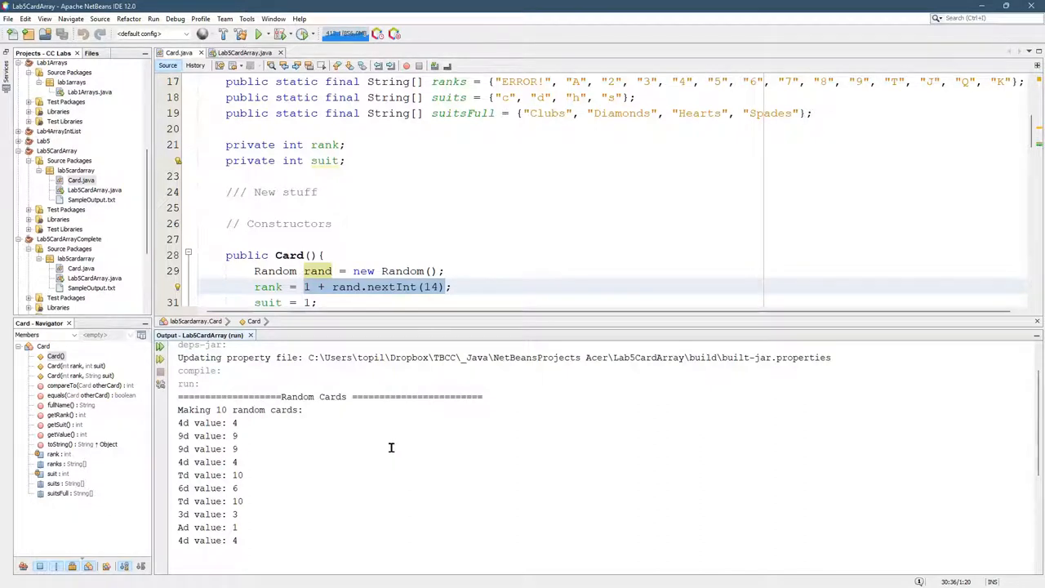
pyautogui.click(258, 33)
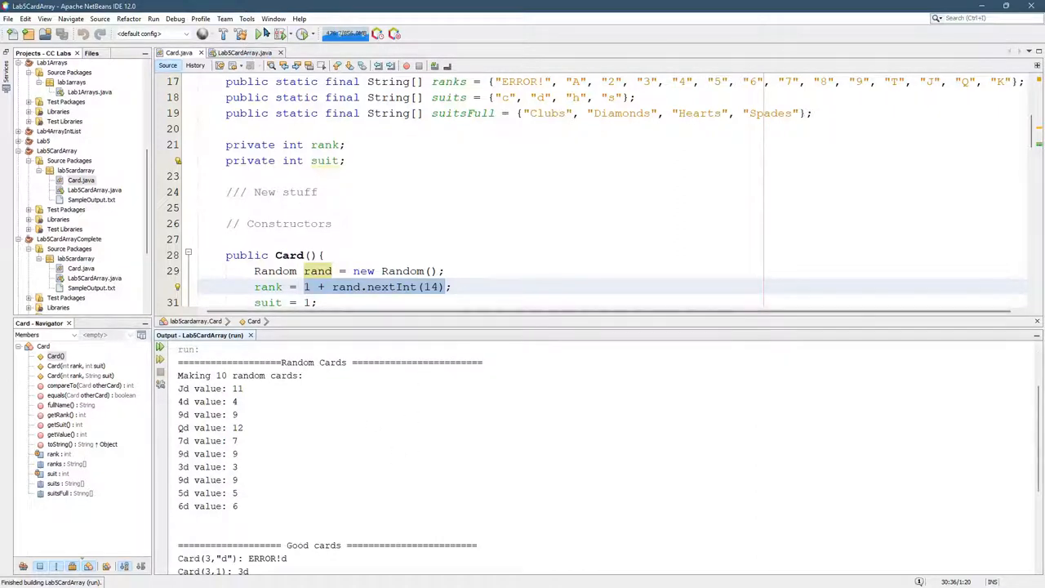
pyautogui.click(260, 33)
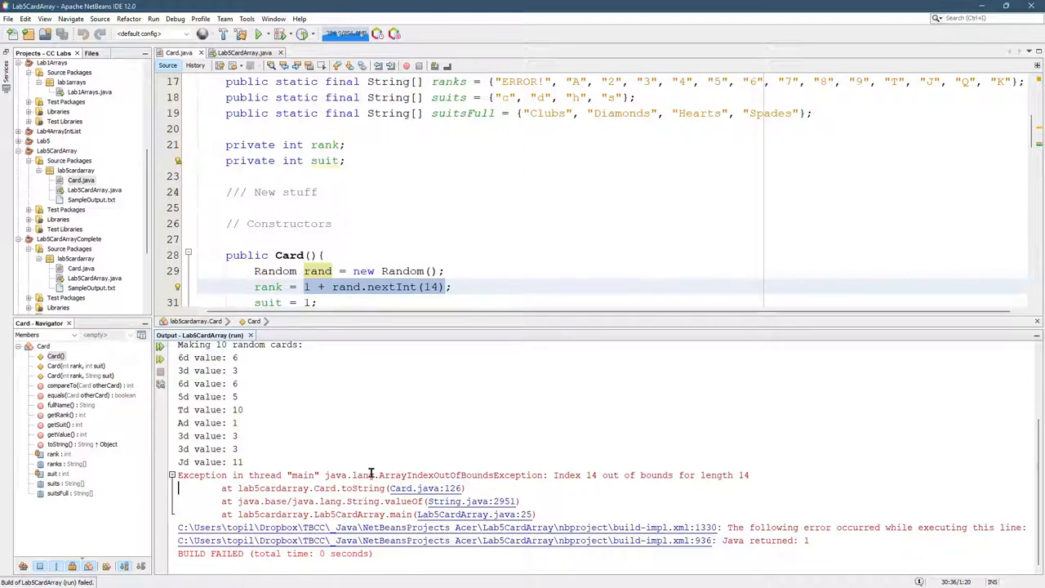
pyautogui.moveTo(376, 475); pyautogui.dragTo(584, 474)
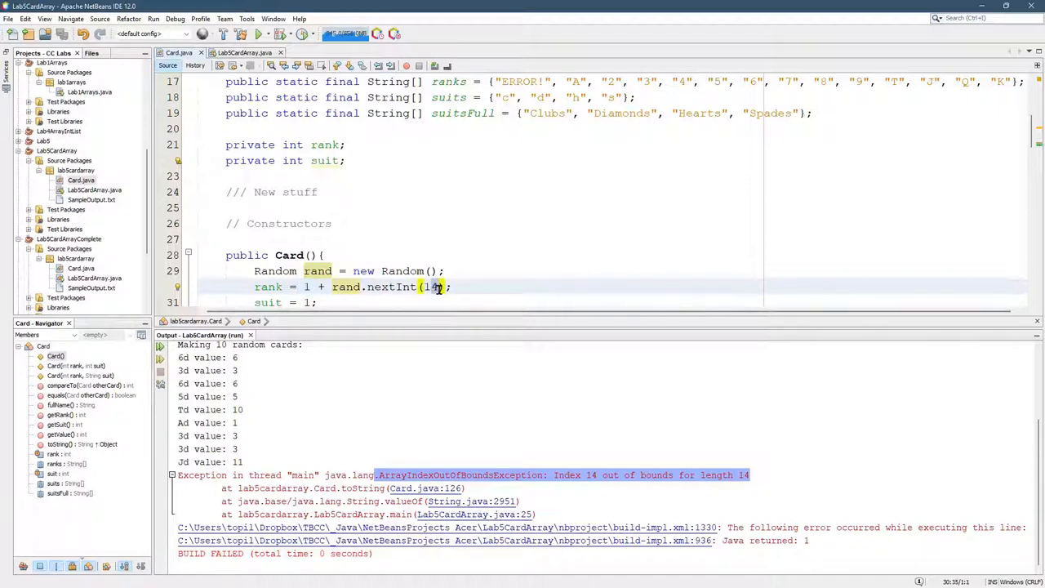
# Change the nextInt bound from 14 to 13 in the Card constructor.
pyautogui.write('13')
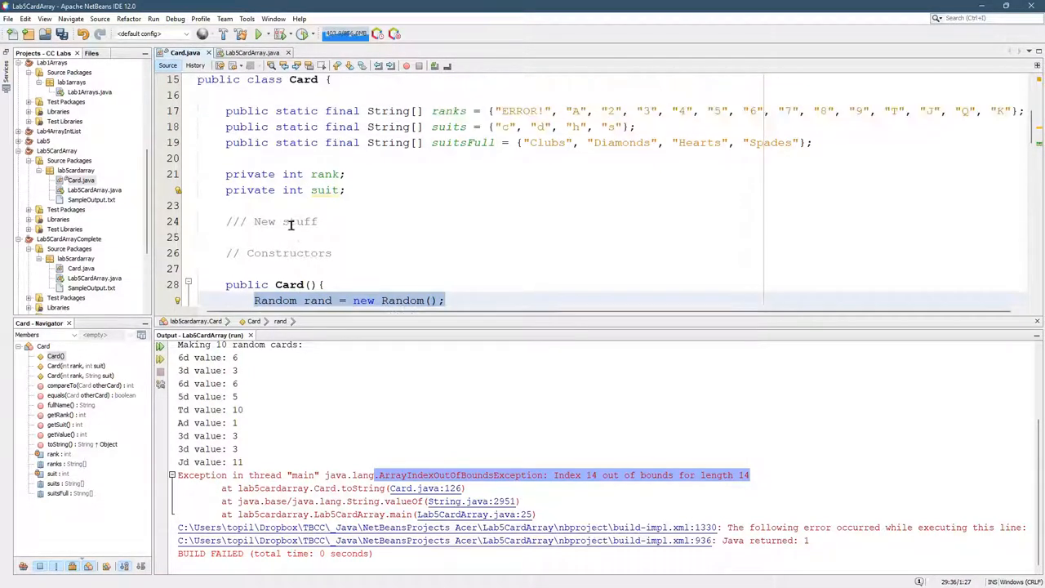
# Move Random rand = new Random() above private int rank as a field and rerun.
pyautogui.scroll(-3)
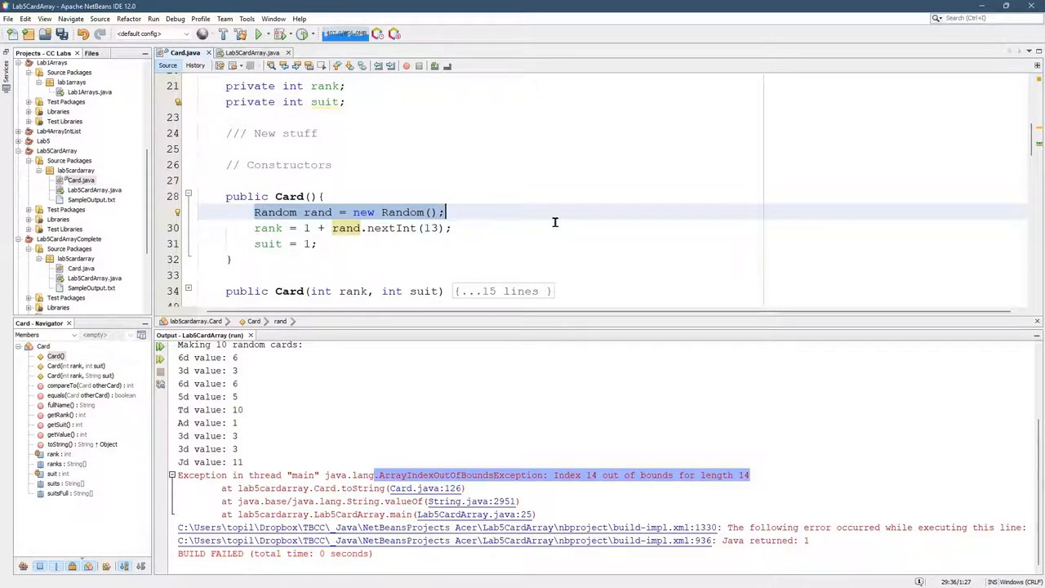
pyautogui.click(236, 259)
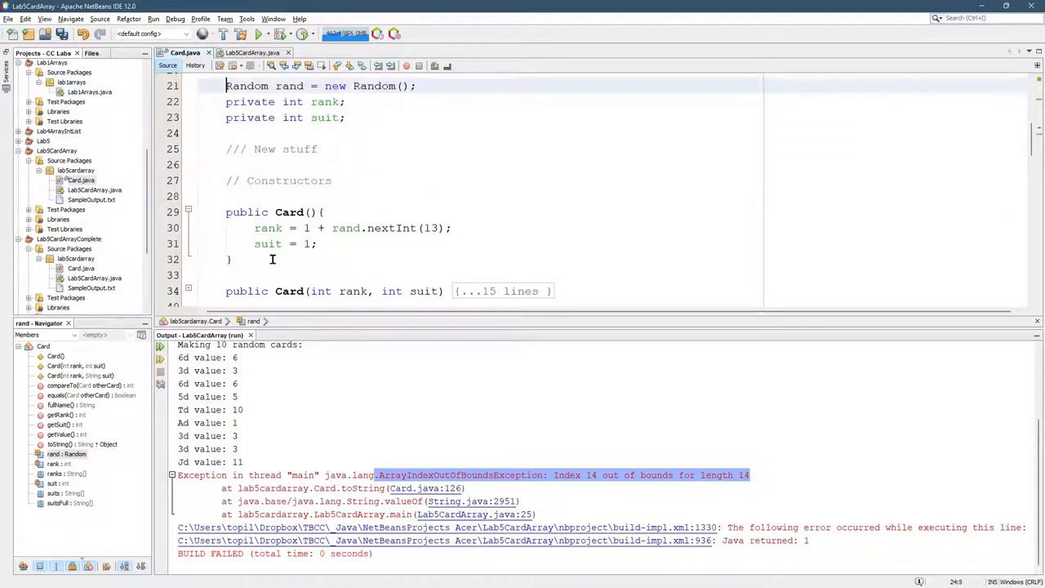
pyautogui.scroll(3)
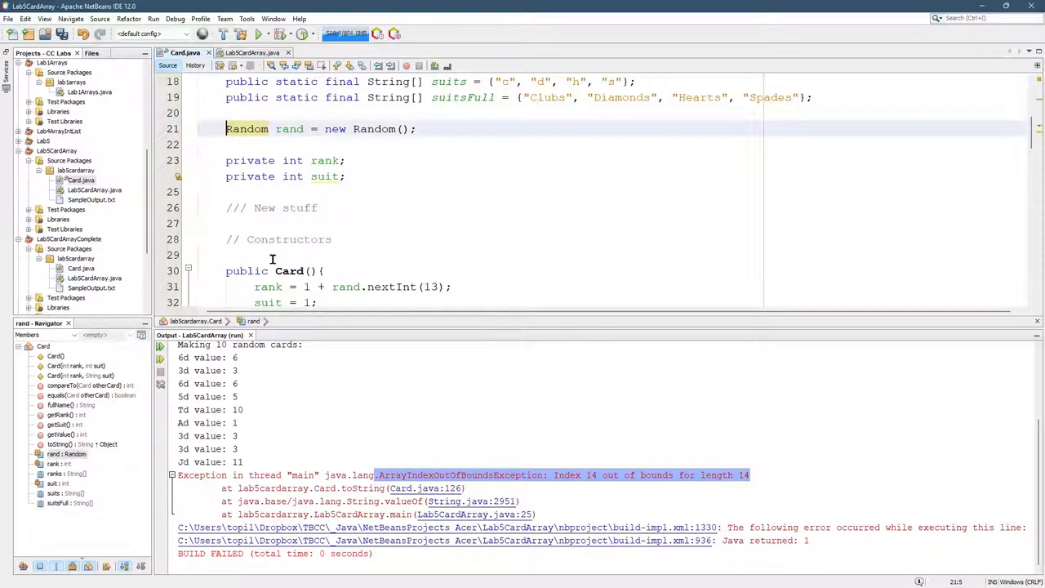
pyautogui.click(257, 34)
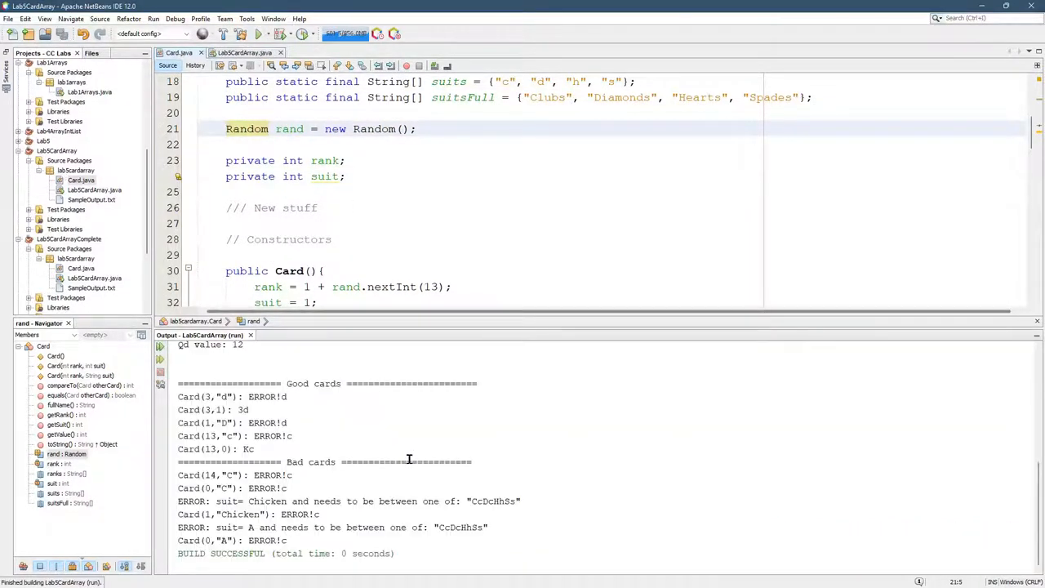
pyautogui.click(258, 34)
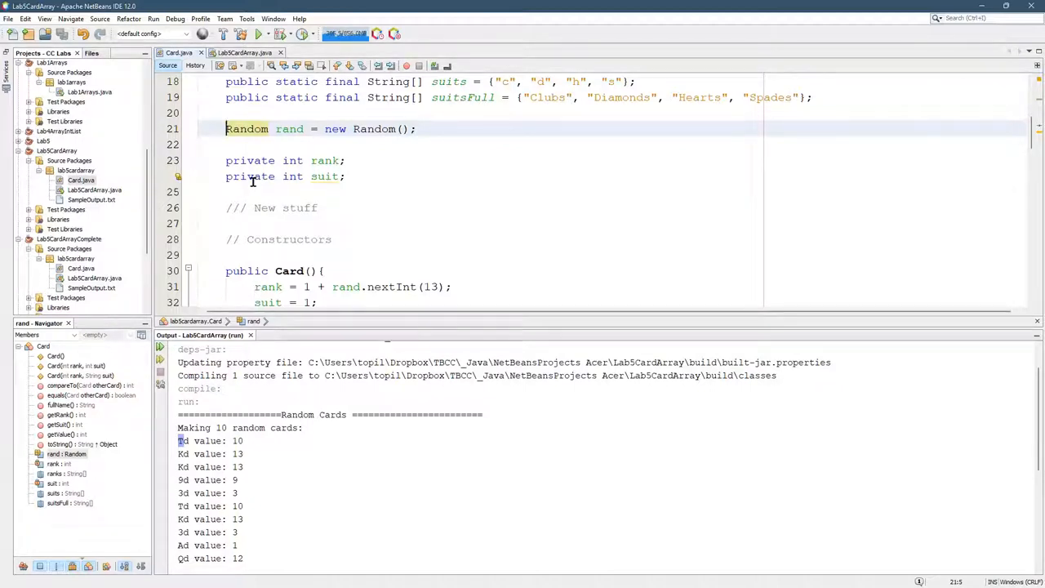
# Declare the rand field static, then select the constructor's rank and suit lines.
pyautogui.write('static')
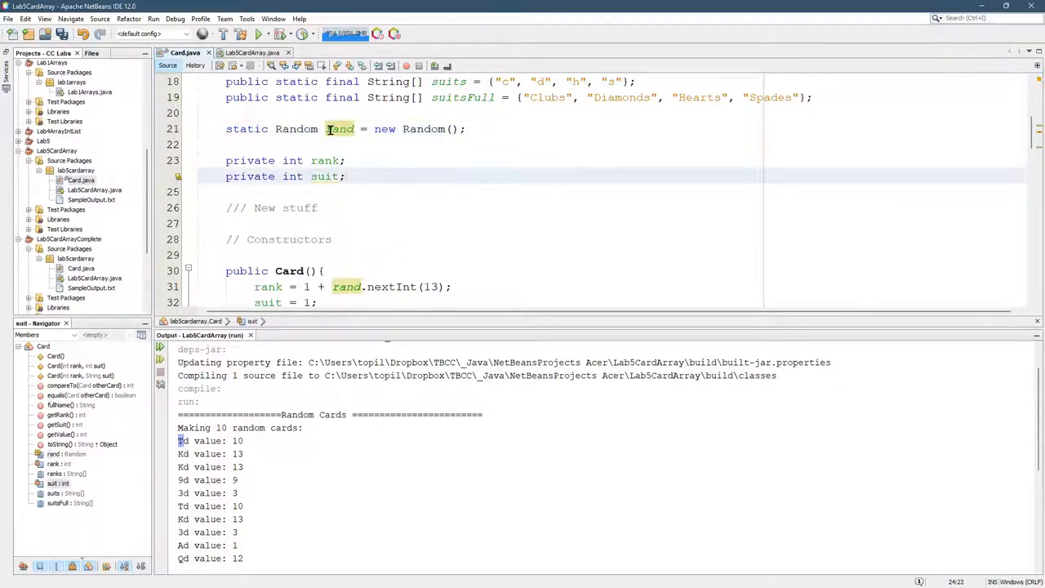
pyautogui.scroll(-3)
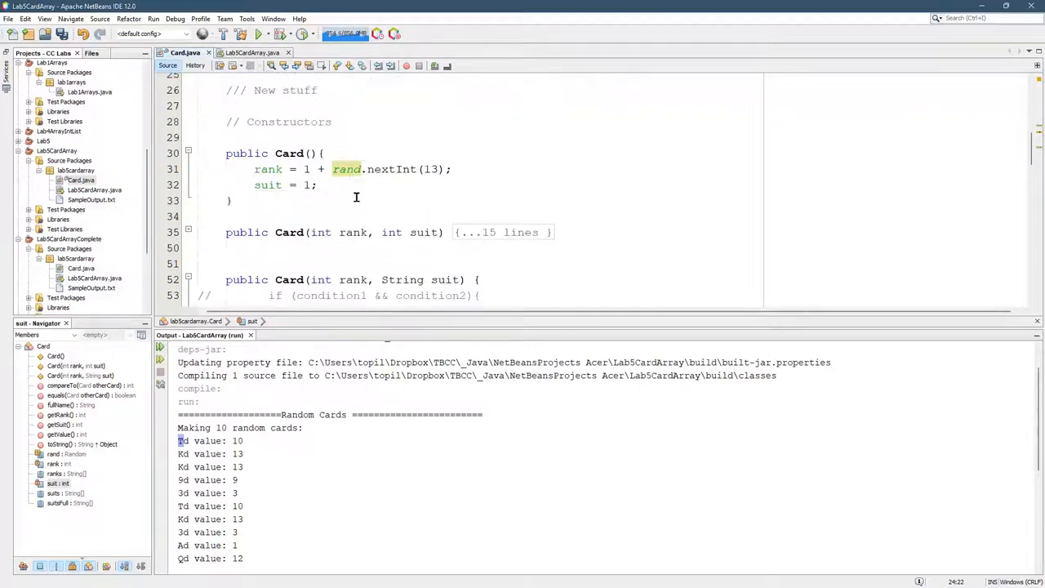
pyautogui.tripleClick(281, 184)
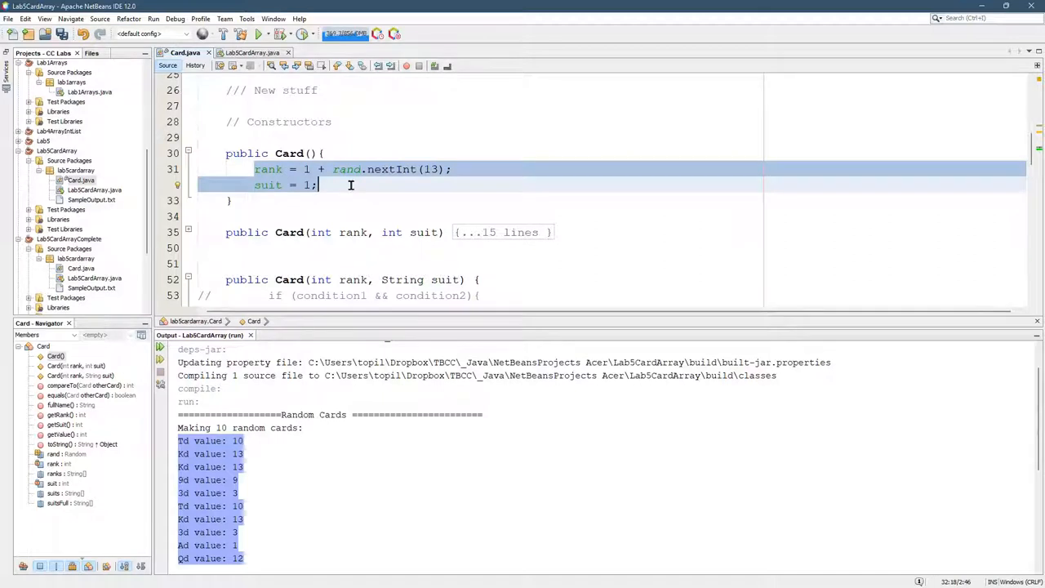
pyautogui.scroll(-3)
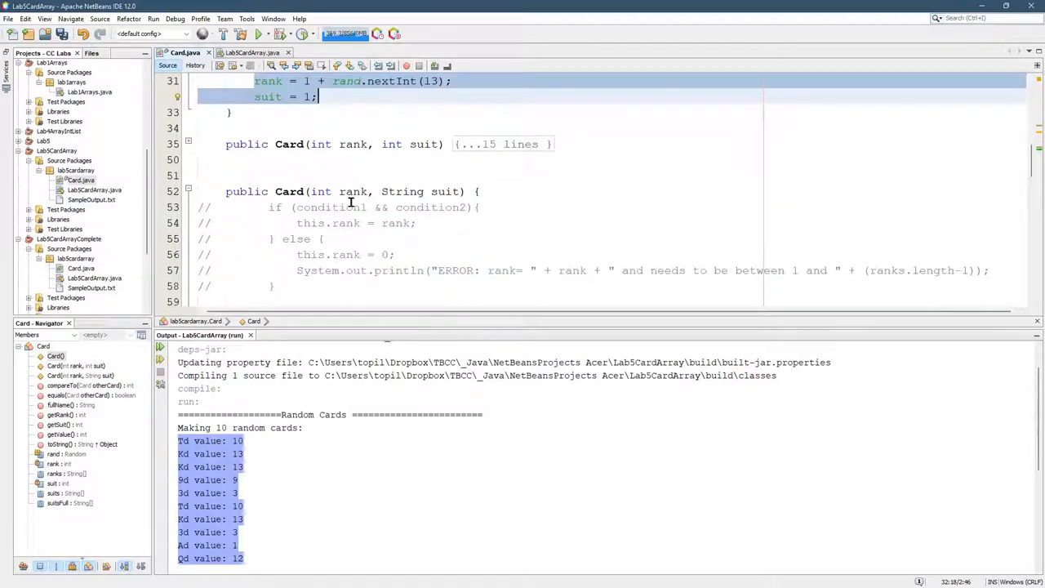